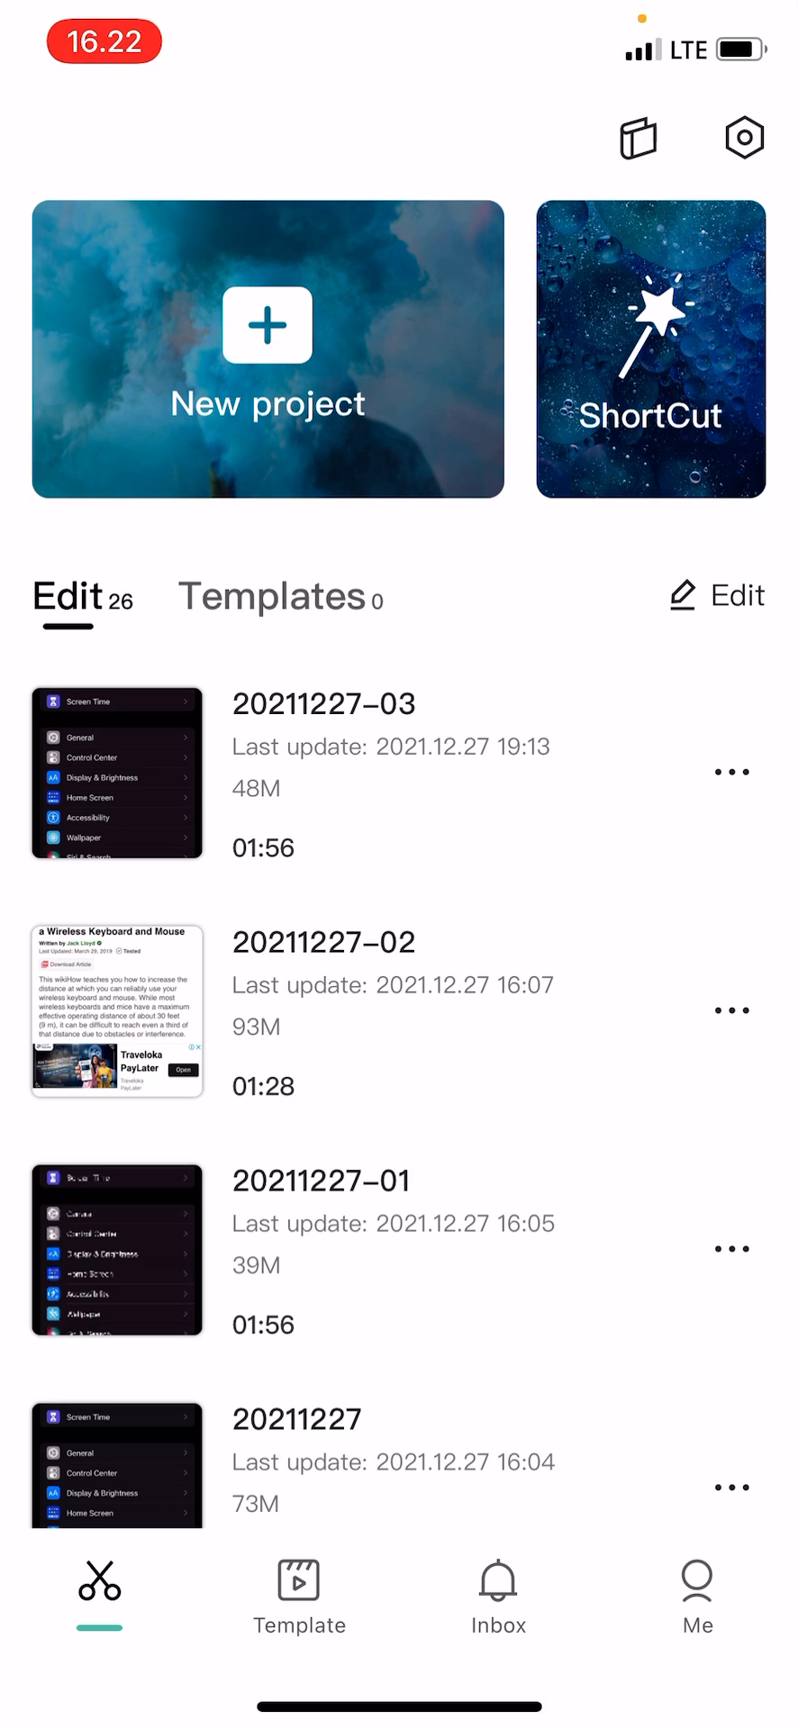
Start signing in with TikTok from the Me tab and let CapCut open TikTok
click(696, 1596)
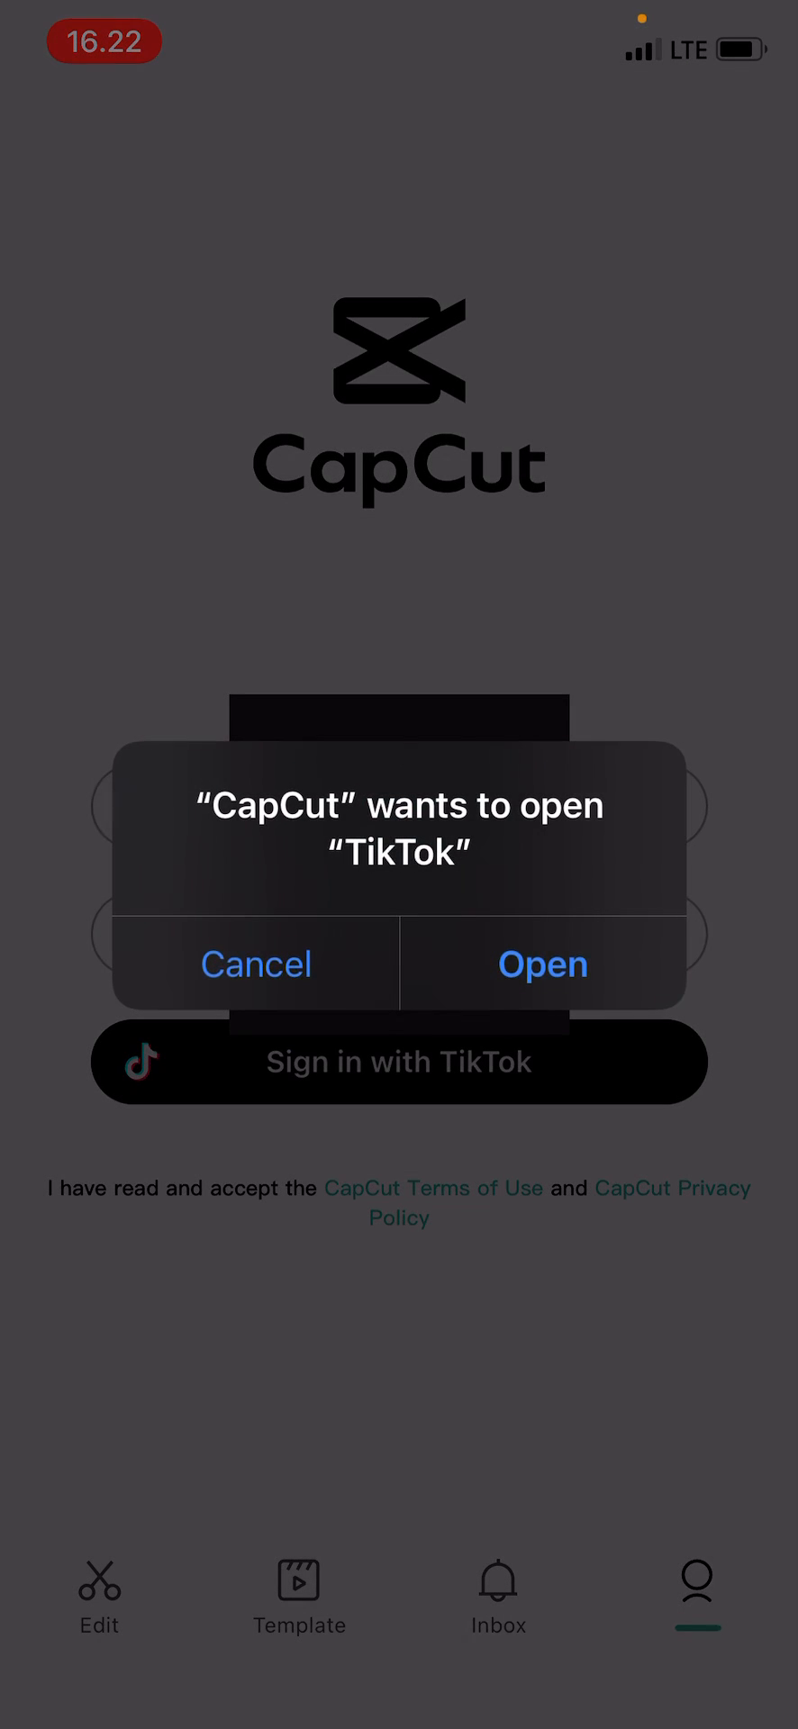
click(542, 963)
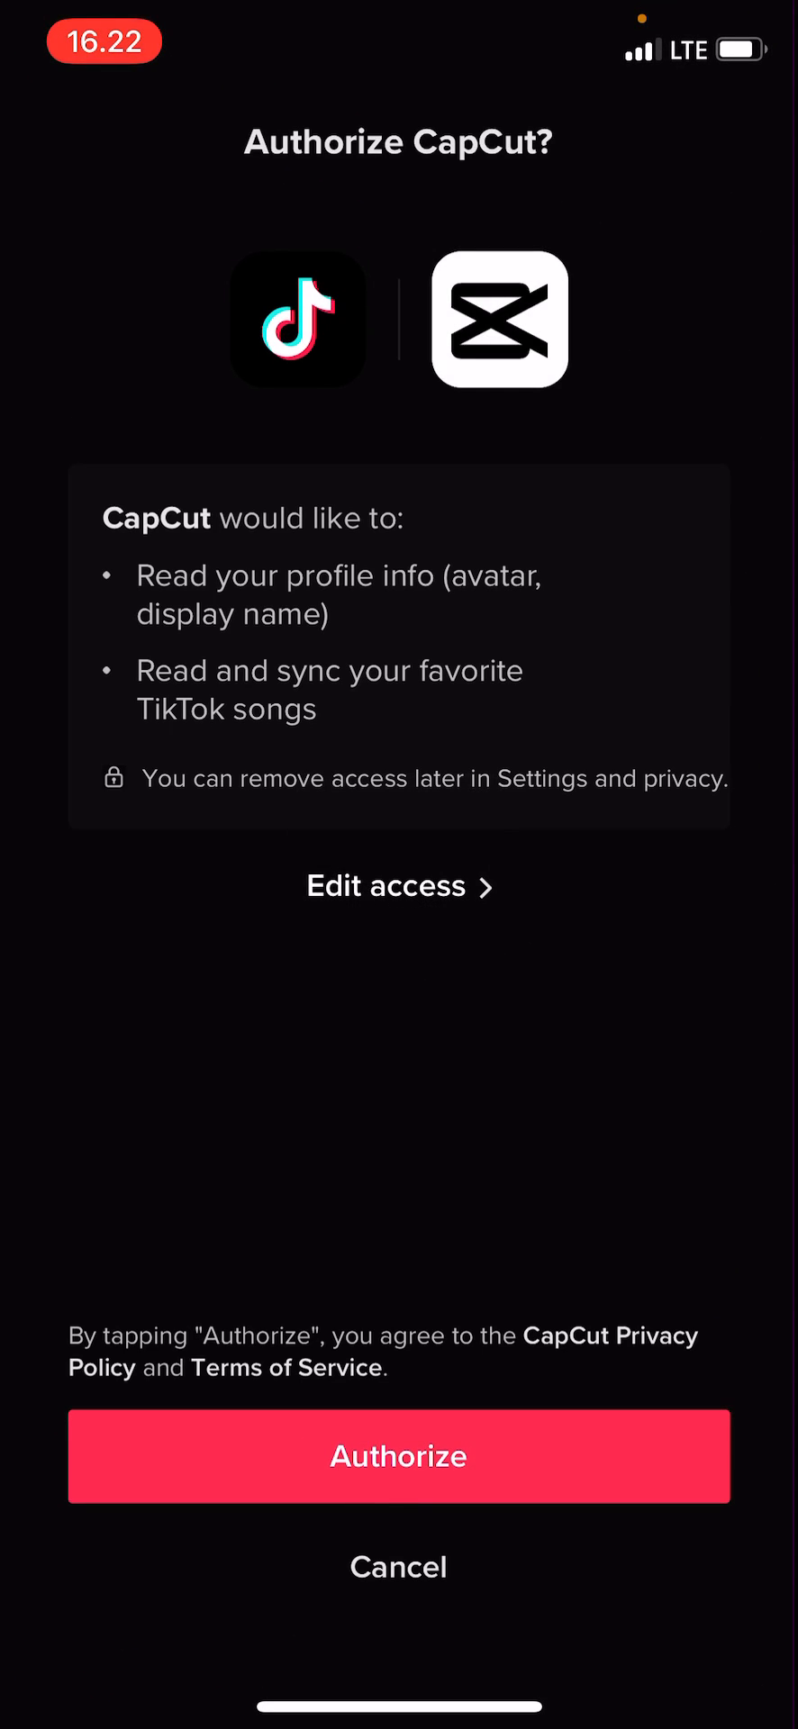
Authorize CapCut's access to the TikTok account and return to CapCut
click(398, 1457)
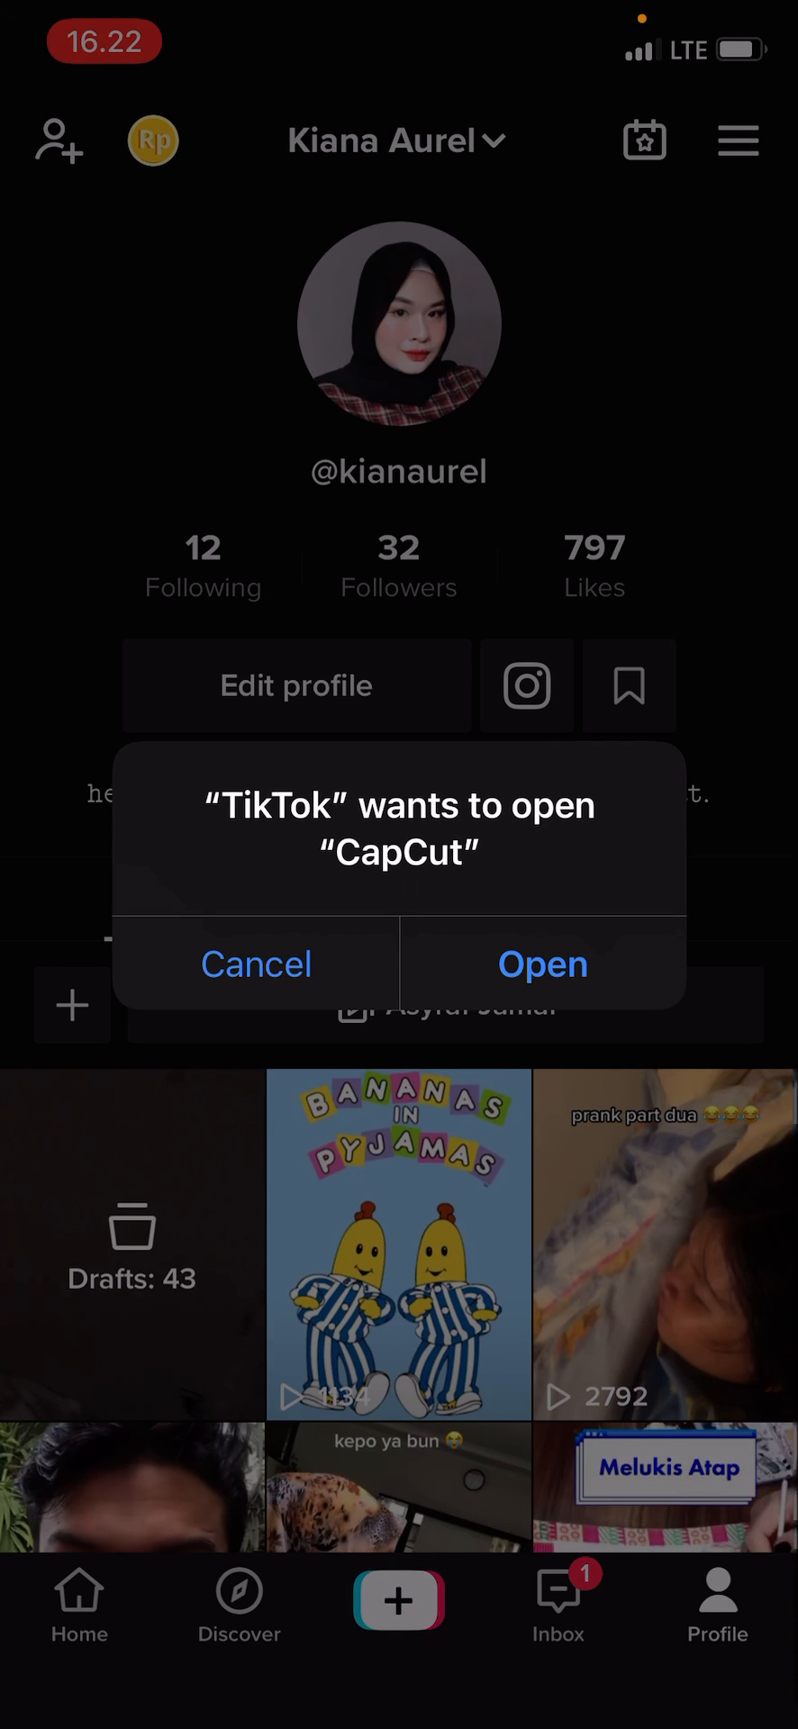
click(542, 964)
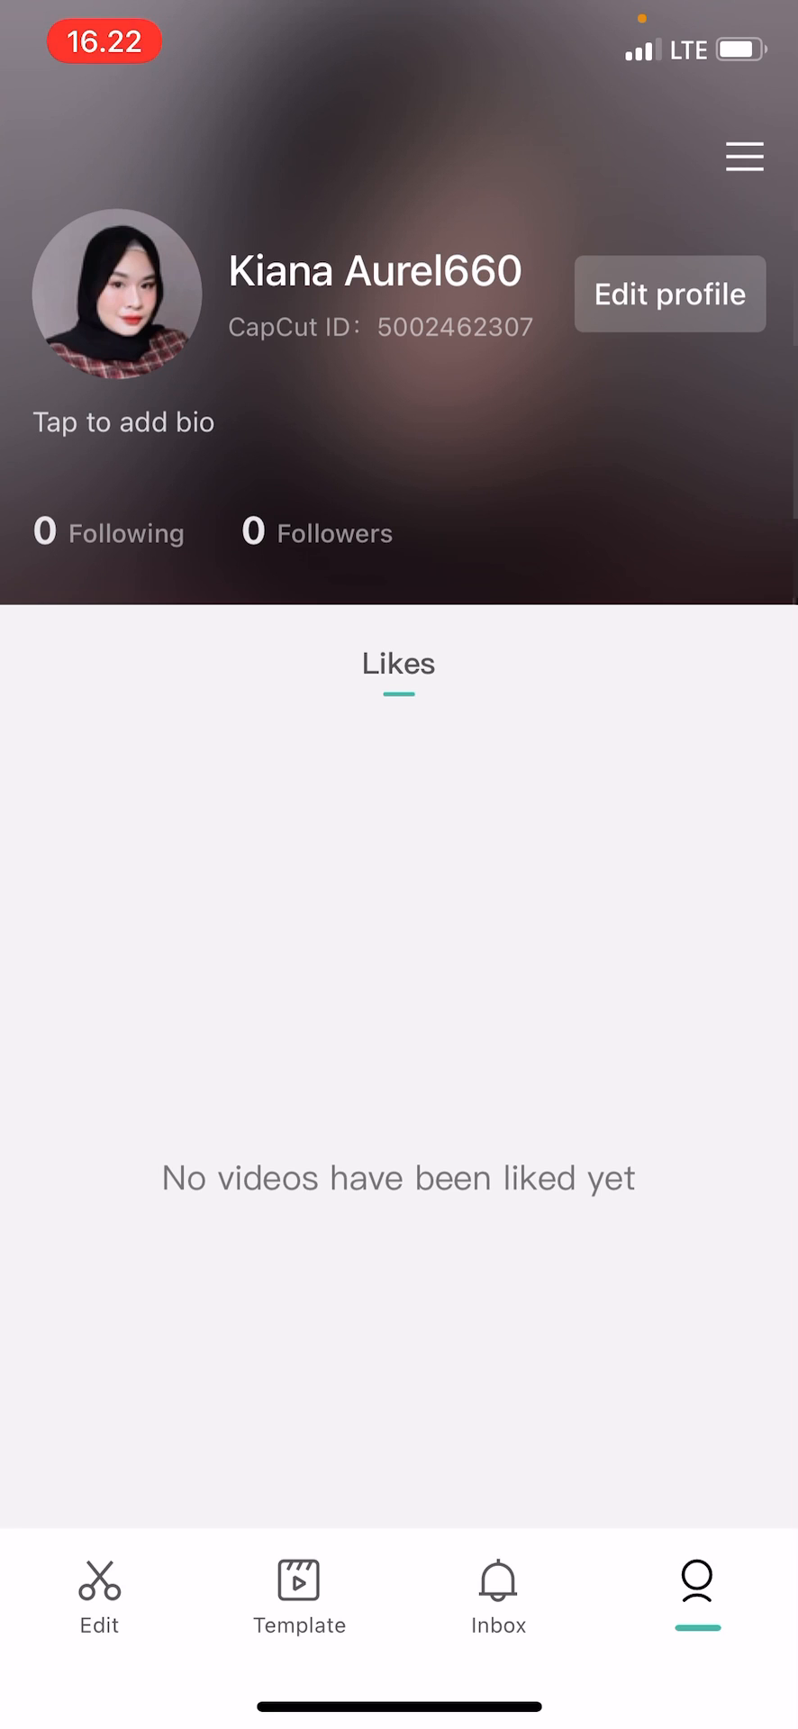
Enter Edit profile for the signed-in account and view the Gender choices
click(669, 294)
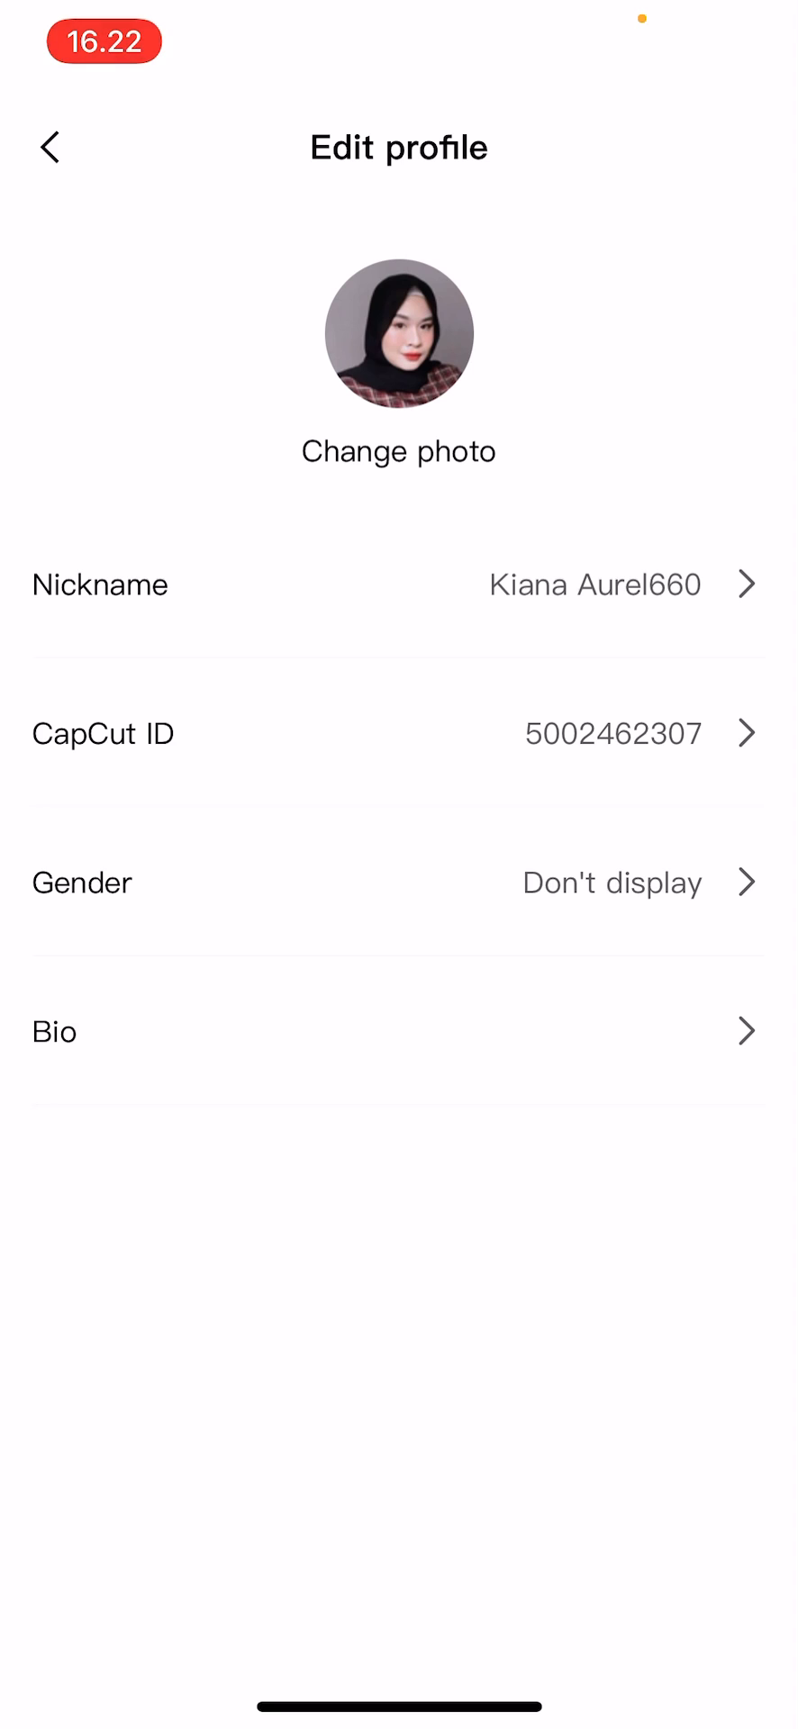
click(48, 147)
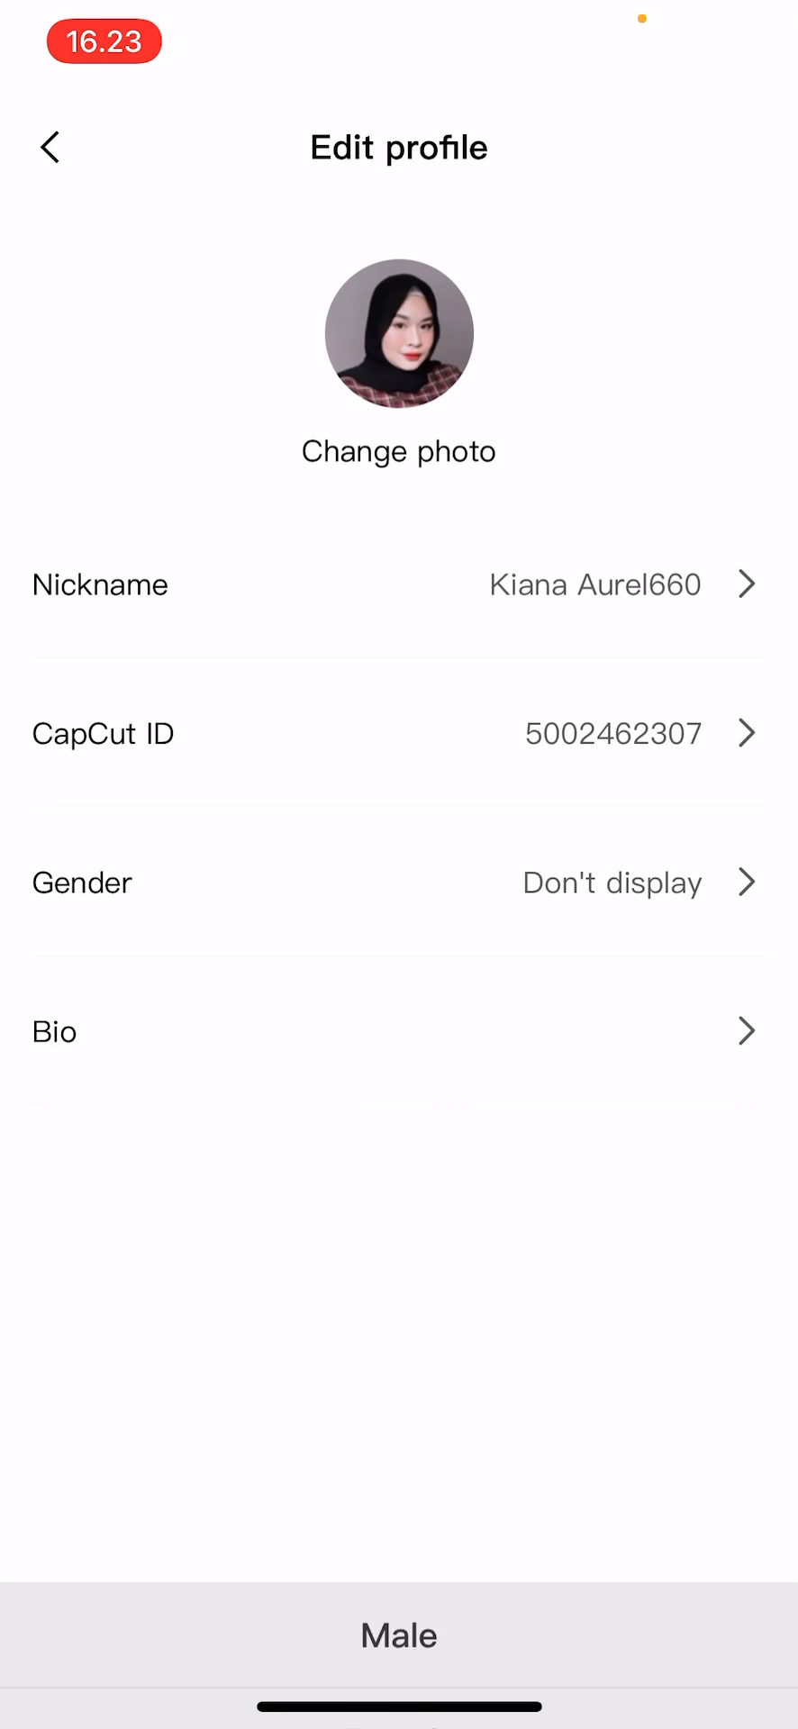
Dismiss the gender list and go back to the Me profile page without changes
click(49, 146)
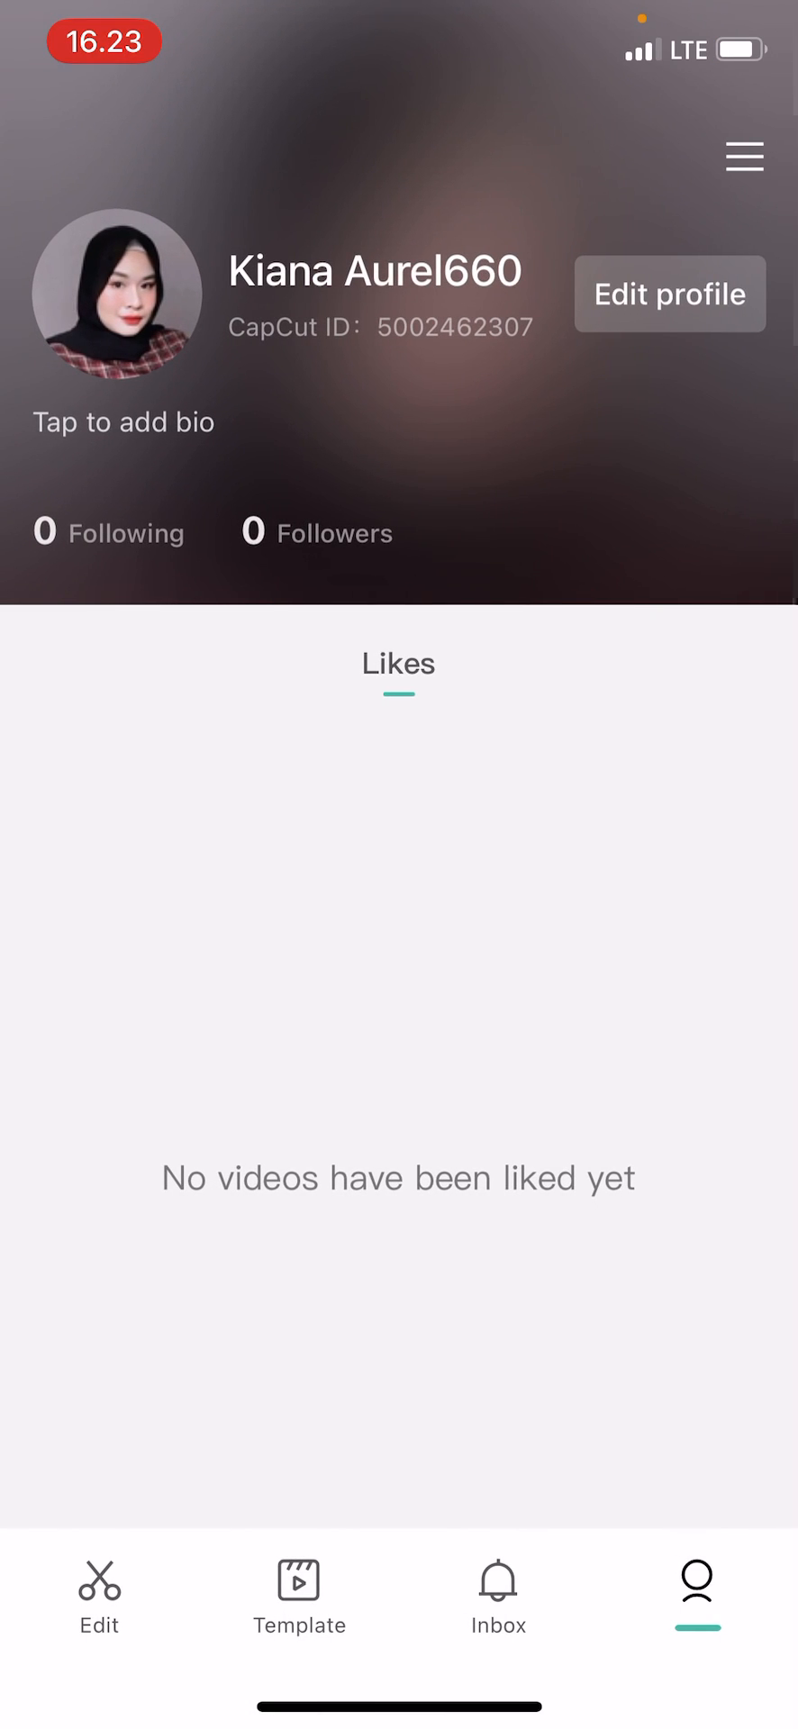